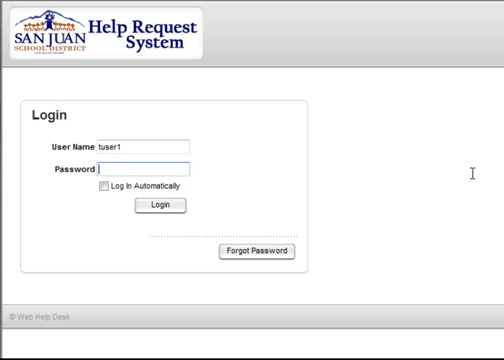
# Step: Log back in as tuser1 by entering the password and submitting the login form
pyautogui.write('password')
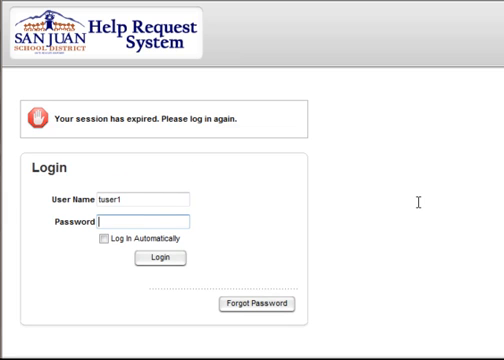
pyautogui.write('•••')
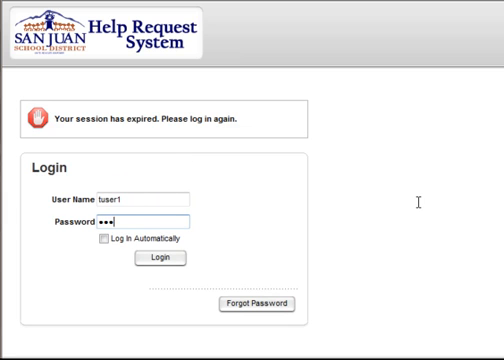
pyautogui.click(159, 258)
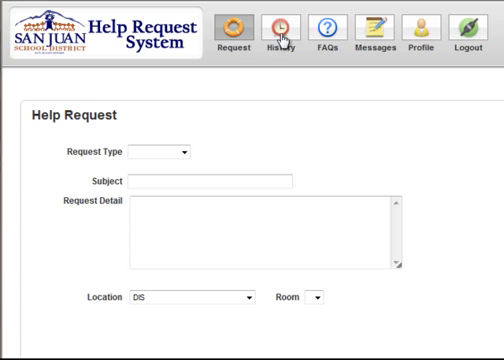
pyautogui.moveTo(385, 33)
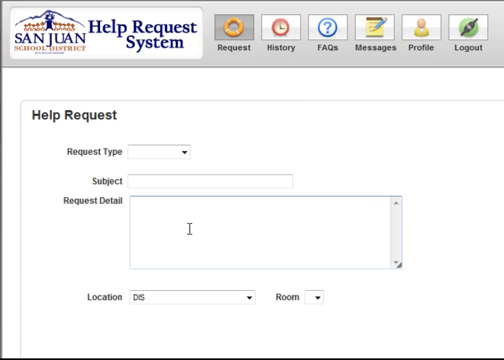
# Step: Set the request type to Technology > Application > Applications In House
pyautogui.click(180, 152)
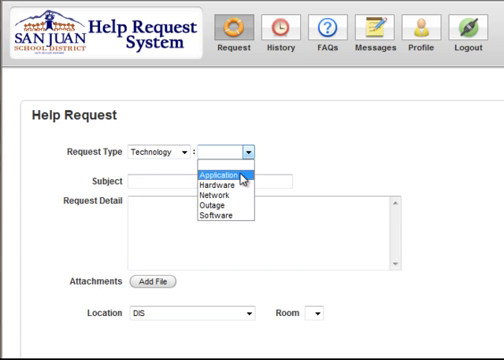
pyautogui.moveTo(228, 196)
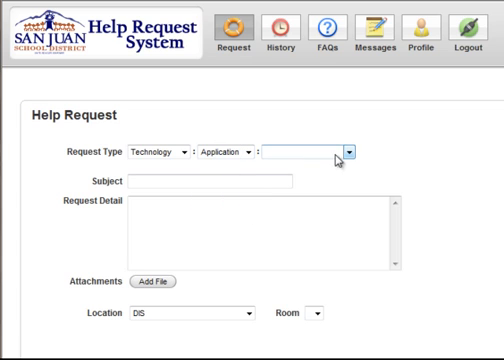
pyautogui.click(348, 151)
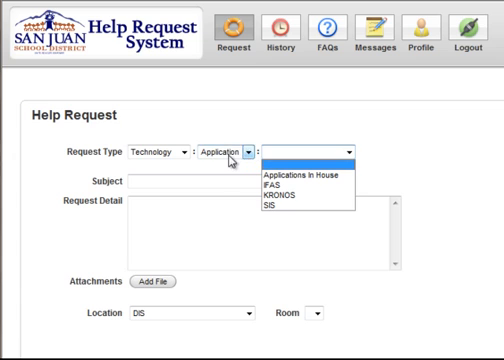
pyautogui.click(290, 166)
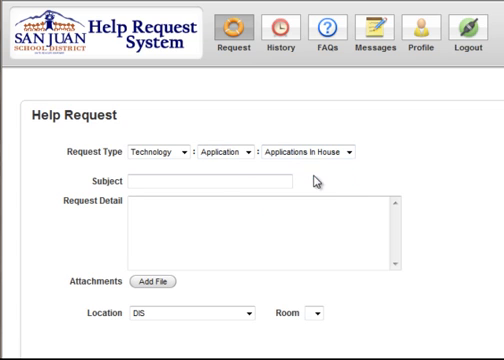
# Step: Enter a subject about a transportation request not going through, with details that it can't submit
pyautogui.click(200, 183)
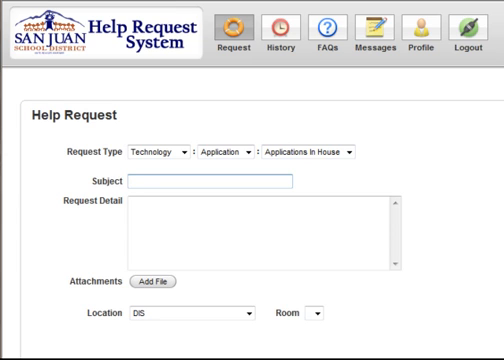
pyautogui.write('Trransportation Request not')
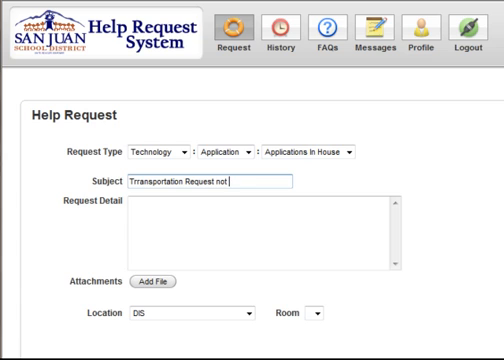
pyautogui.write('going')
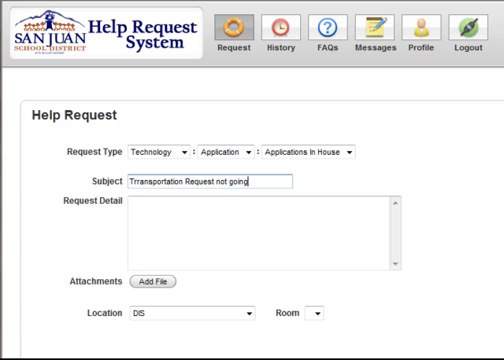
pyautogui.write('through')
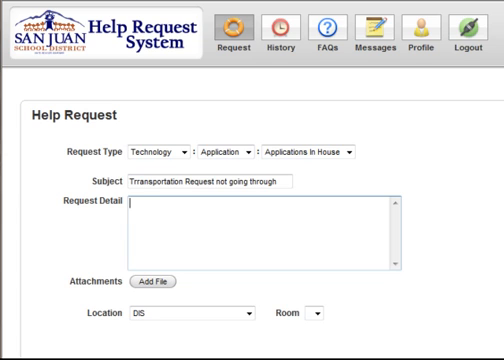
pyautogui.write("Can't get the request to")
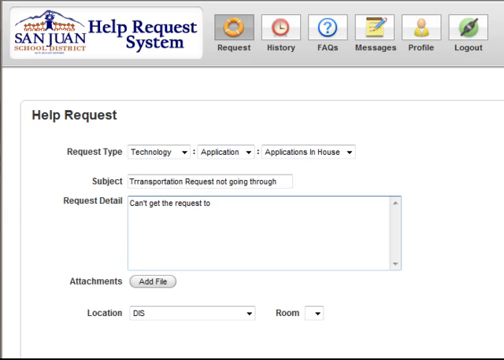
pyautogui.write('submit.')
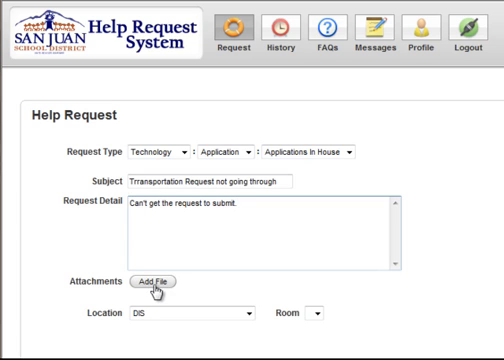
pyautogui.moveTo(308, 293)
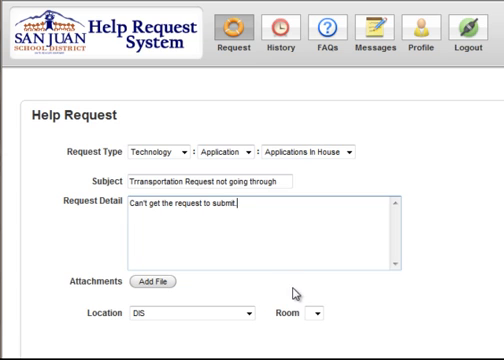
pyautogui.moveTo(295, 293)
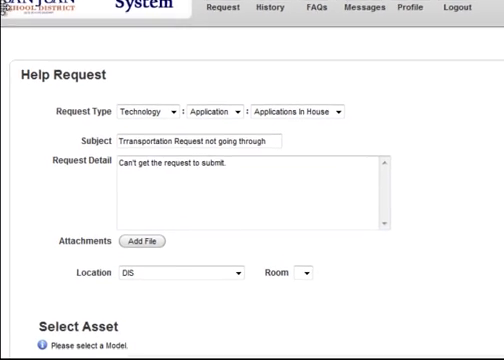
# Step: Scroll down past the Asset section, leaving it Not Applicable, to save the request
pyautogui.scroll(-3)
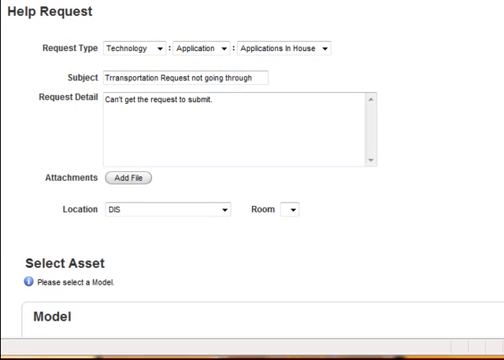
pyautogui.scroll(-3)
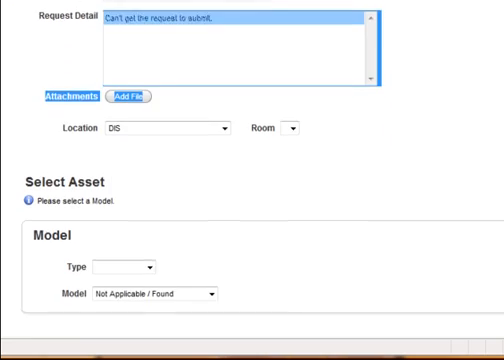
pyautogui.scroll(-3)
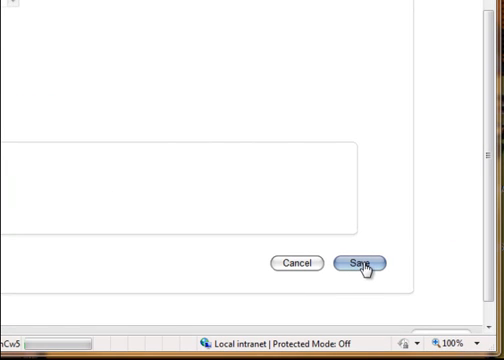
pyautogui.moveTo(368, 264)
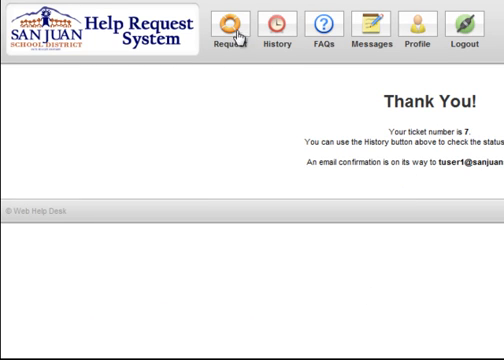
# Step: Leave the ticket 7 confirmation for a new blank Help Request form
pyautogui.click(232, 25)
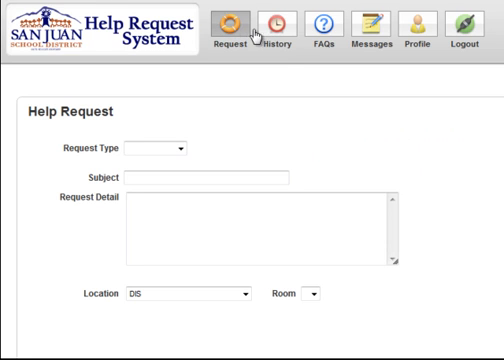
pyautogui.moveTo(278, 38)
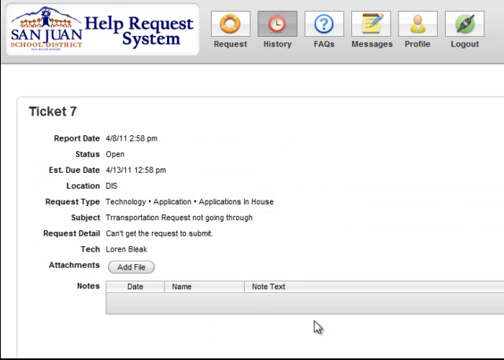
pyautogui.moveTo(318, 324)
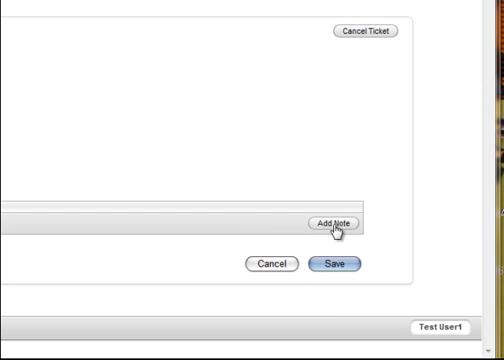
pyautogui.moveTo(257, 285)
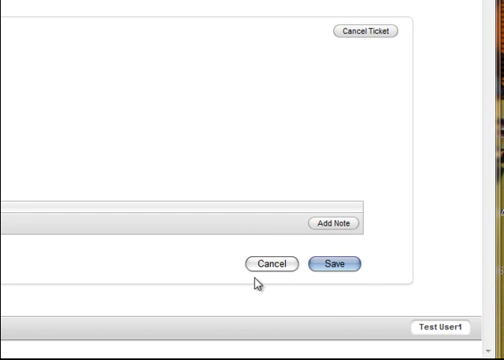
pyautogui.moveTo(364, 35)
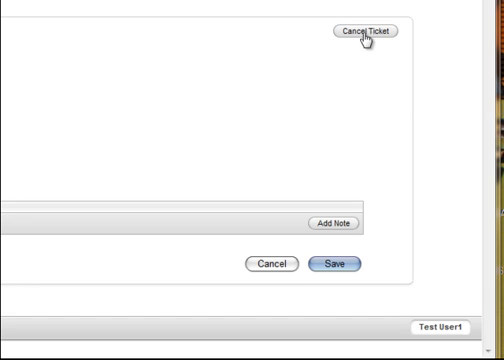
pyautogui.moveTo(244, 28)
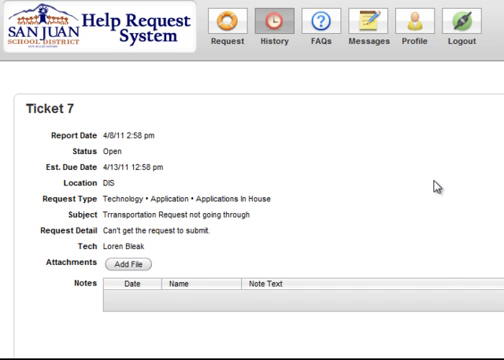
pyautogui.moveTo(437, 188)
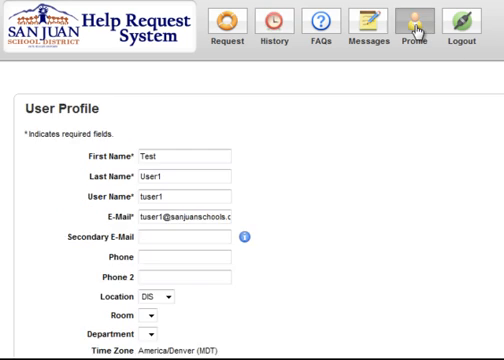
pyautogui.moveTo(472, 187)
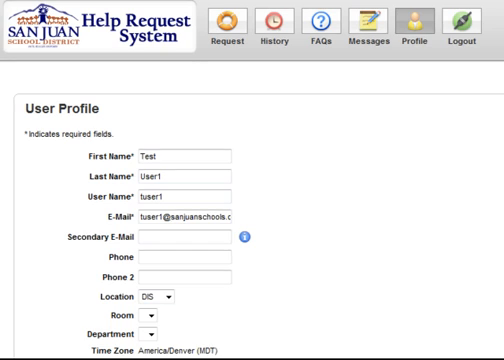
# Step: Scroll the User Profile down to the password and confirm password fields
pyautogui.scroll(-3)
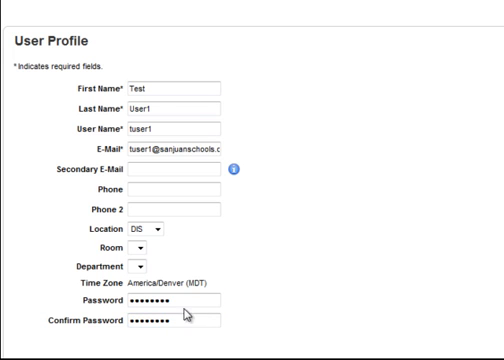
pyautogui.moveTo(187, 315)
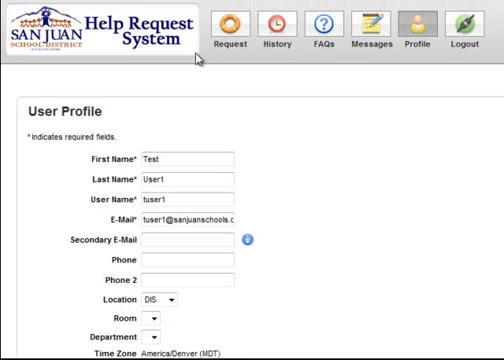
# Step: View the empty All Messages page, then return to a new Help Request form
pyautogui.click(373, 25)
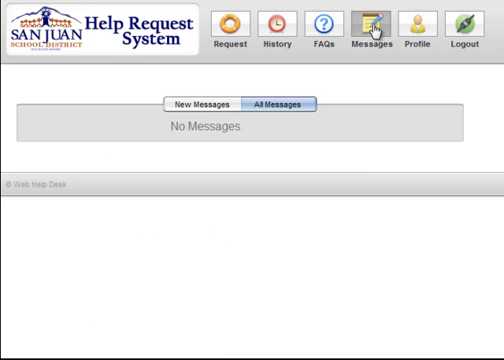
pyautogui.moveTo(345, 156)
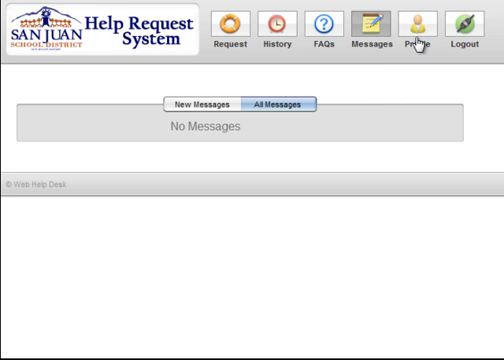
pyautogui.click(235, 28)
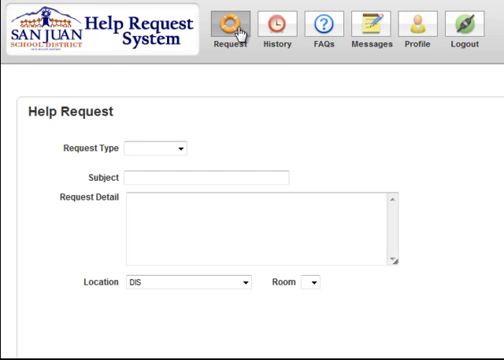